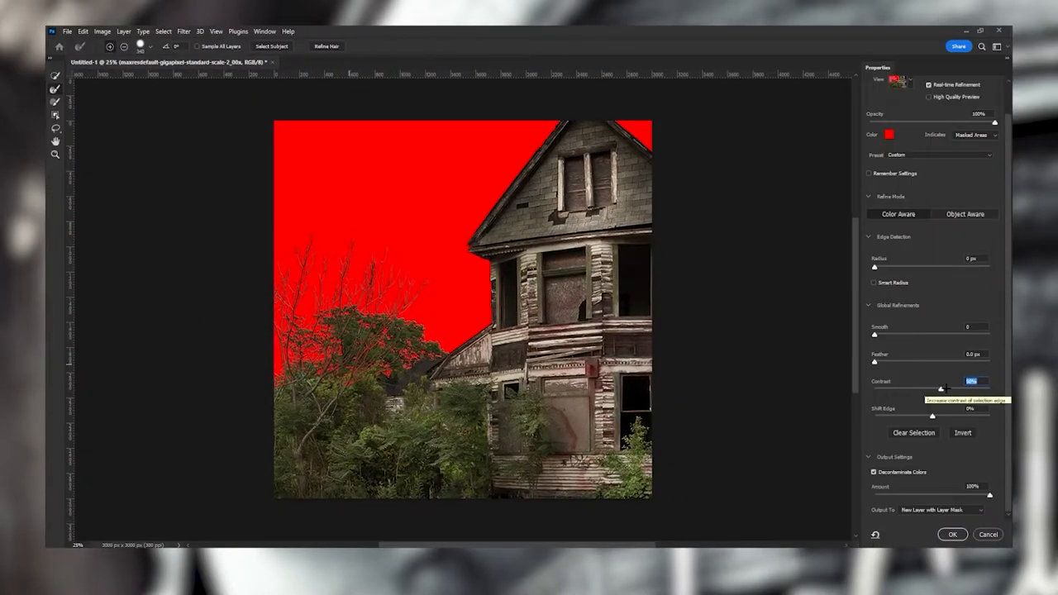
Refine the edges of the house cut-out in Select and Mask.
{"action": "left_click", "coordinate": [953, 535]}
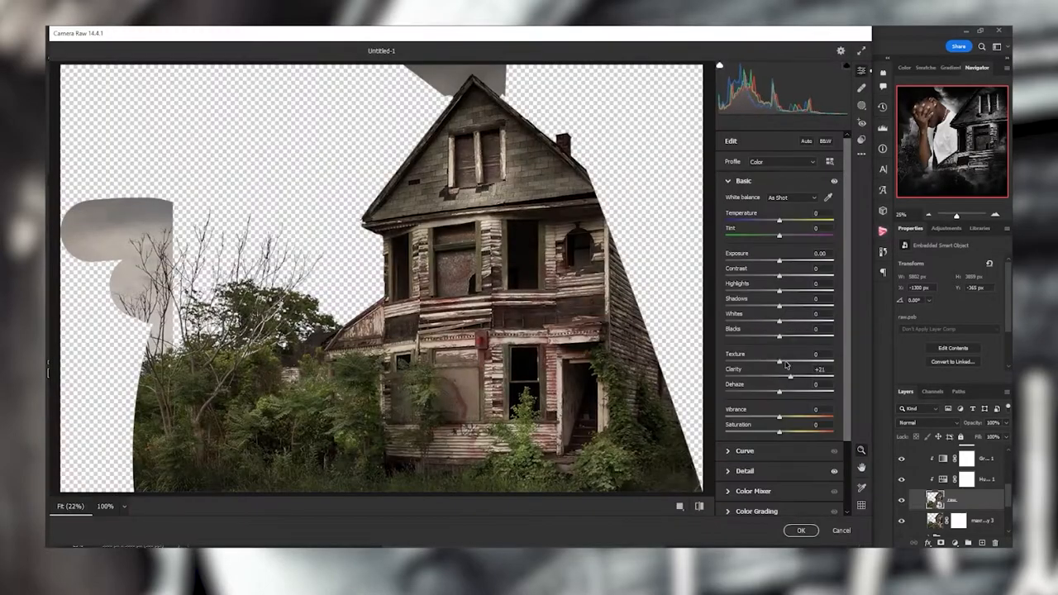
Launch Topaz Adjust on the masked layer of the man leaning on the wall.
{"action": "left_click", "coordinate": [802, 531]}
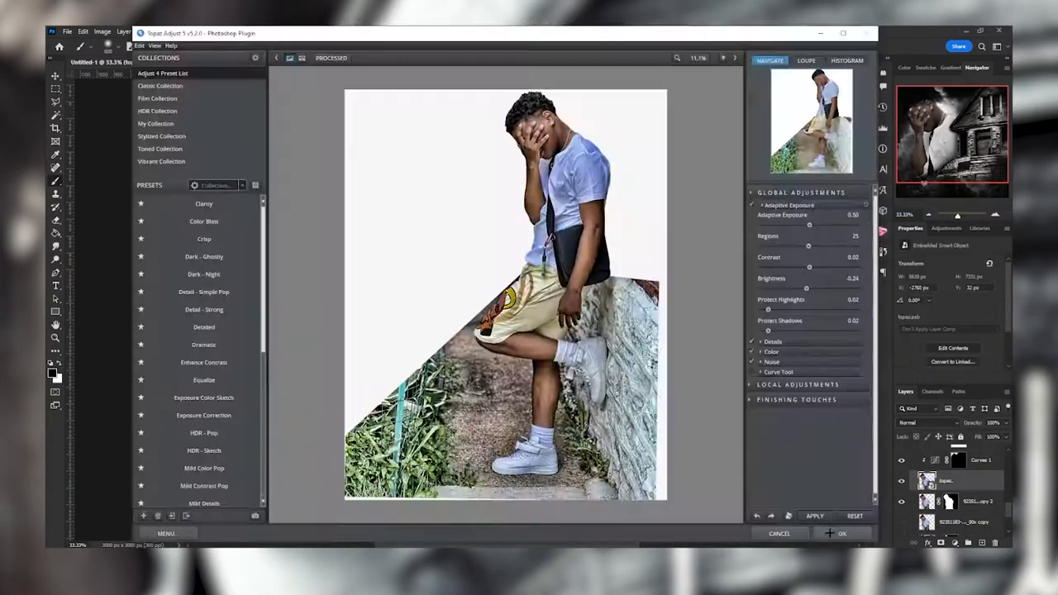
Confirm the Topaz Adjust gritty detailed look with OK.
{"action": "left_click", "coordinate": [842, 534]}
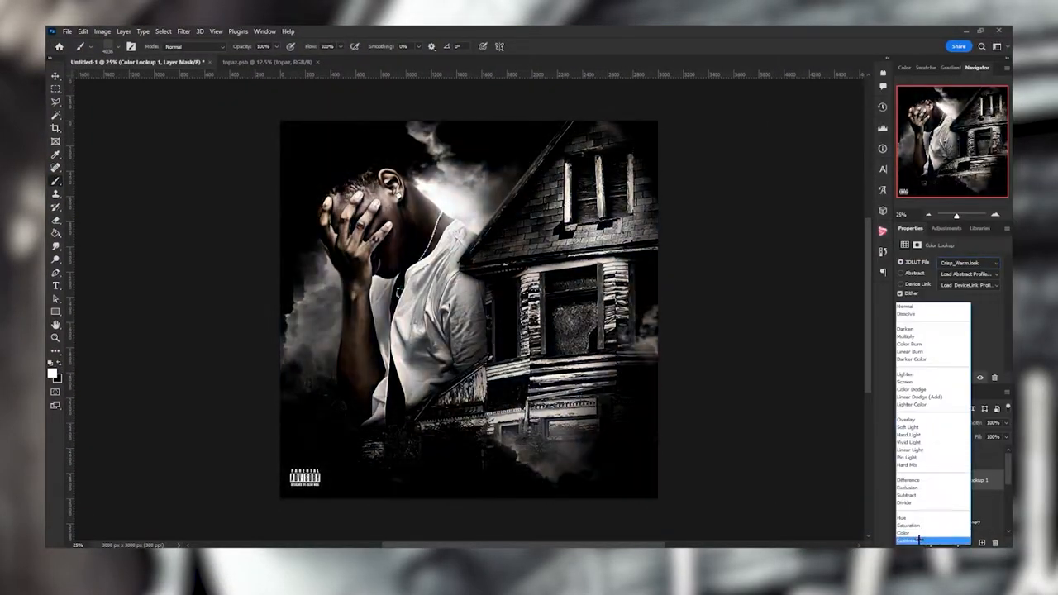
Set the Color Lookup layer's blend mode, delete its mask, and start the title text.
{"action": "left_click", "coordinate": [909, 381]}
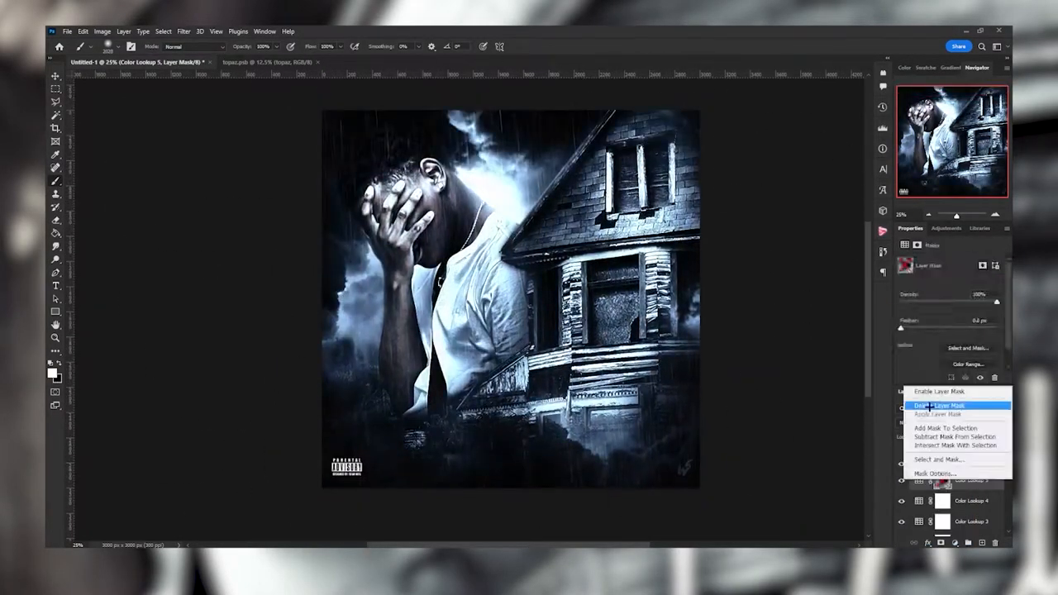
{"action": "left_click", "coordinate": [940, 405]}
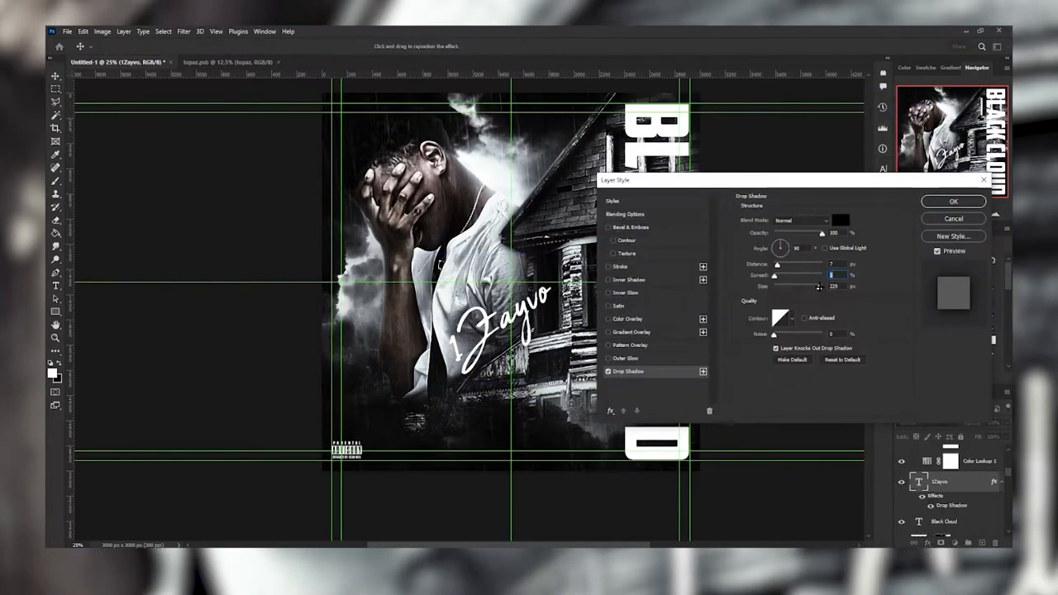
{"action": "left_click", "coordinate": [954, 201]}
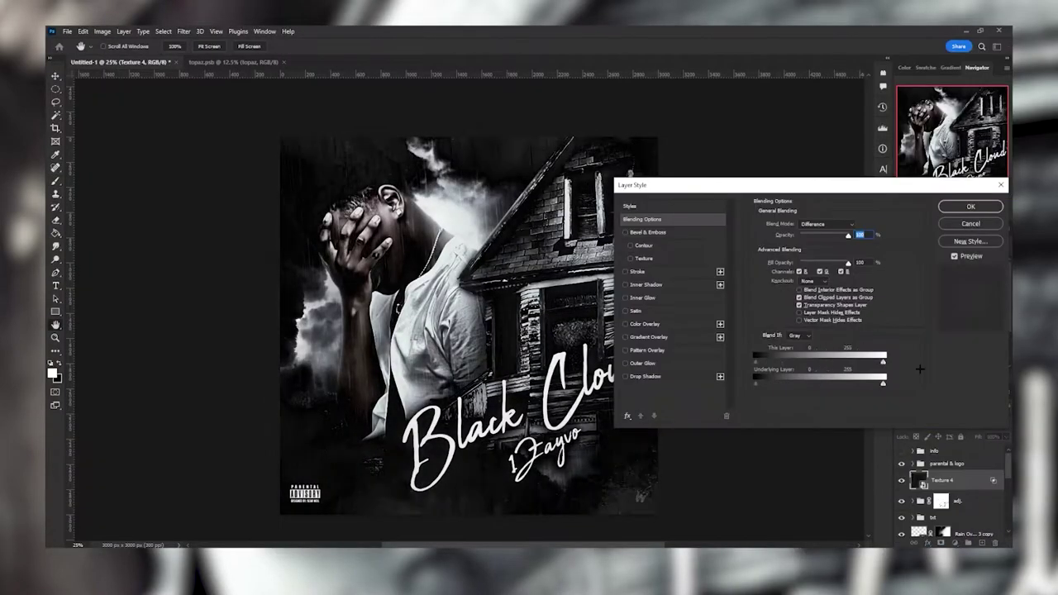
Blend the texture layer over the cover with the Difference blend mode.
{"action": "left_click", "coordinate": [970, 206]}
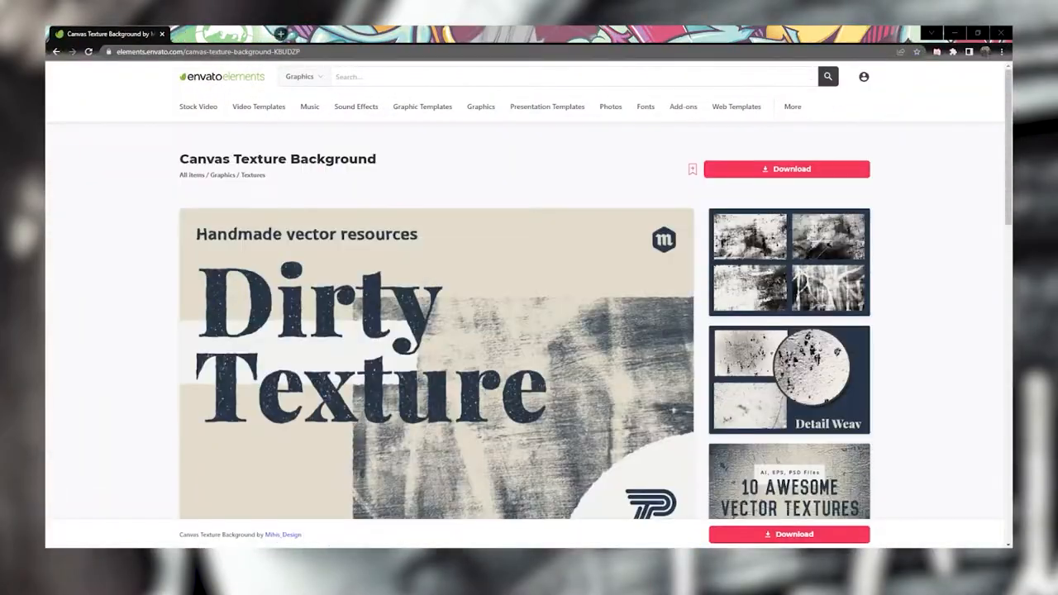
{"action": "left_click", "coordinate": [786, 168]}
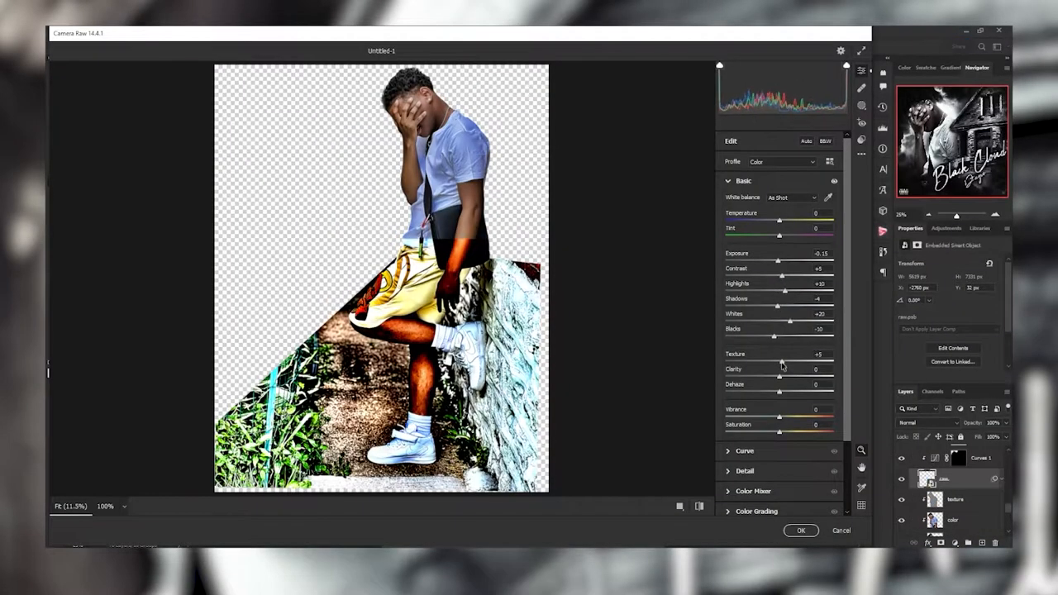
Show the Canvas Texture Background item page on Envato Elements.
{"action": "left_click", "coordinate": [801, 531]}
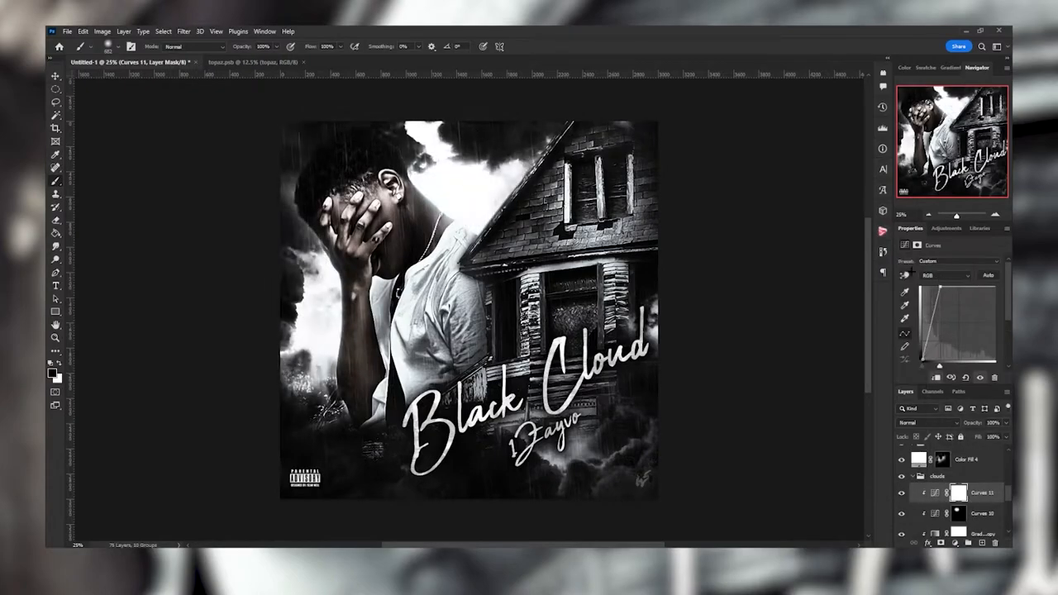
Merge the cover layers so film grain can be applied in Camera Raw.
{"action": "right_click", "coordinate": [743, 116]}
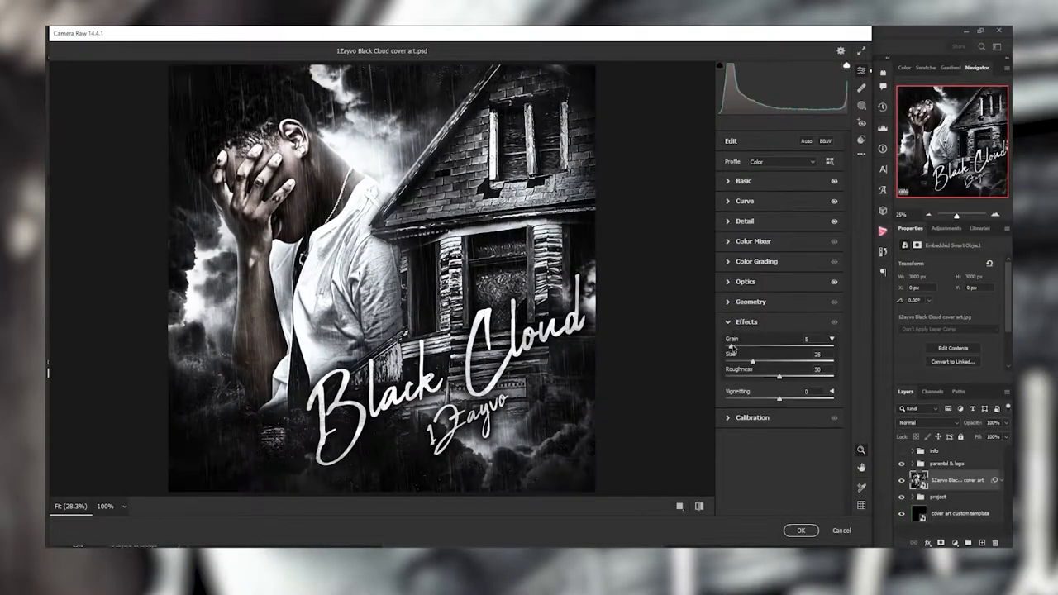
Expand Color Grading in Camera Raw and tint the midtones and highlights.
{"action": "left_click", "coordinate": [801, 531]}
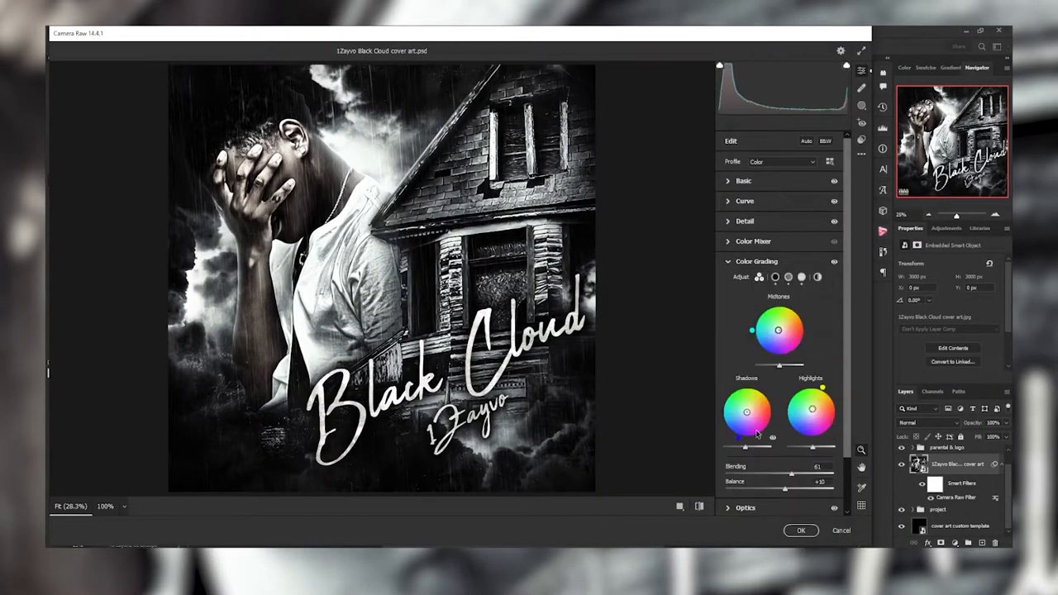
{"action": "left_click", "coordinate": [805, 532]}
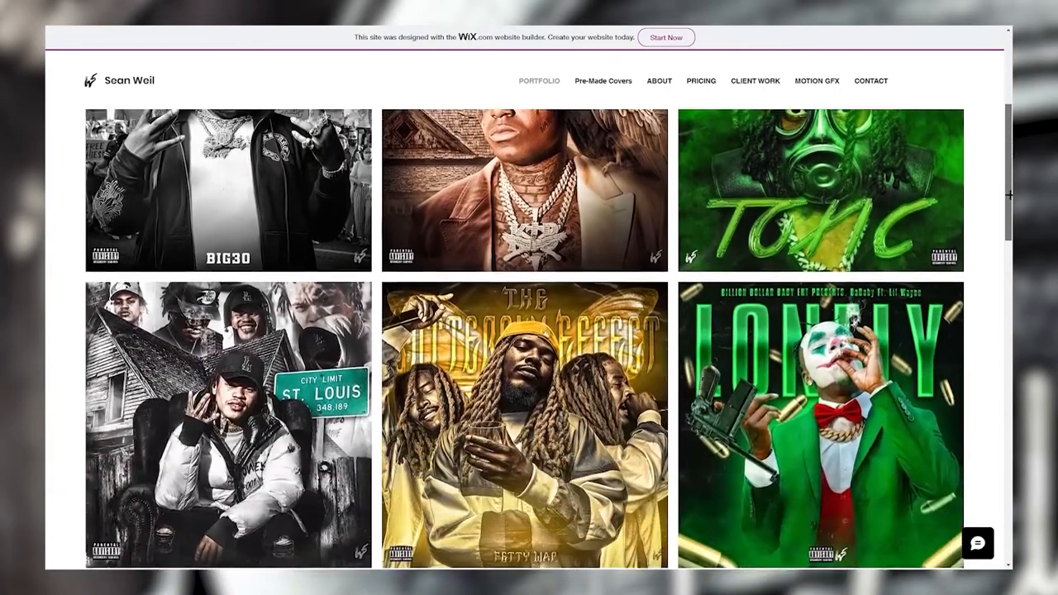
Browse the Wix site's Pre-Made Covers, Pricing and Motion GFX pages, ending on Contact.
{"action": "scroll", "scroll_direction": "down", "scroll_amount": 3}
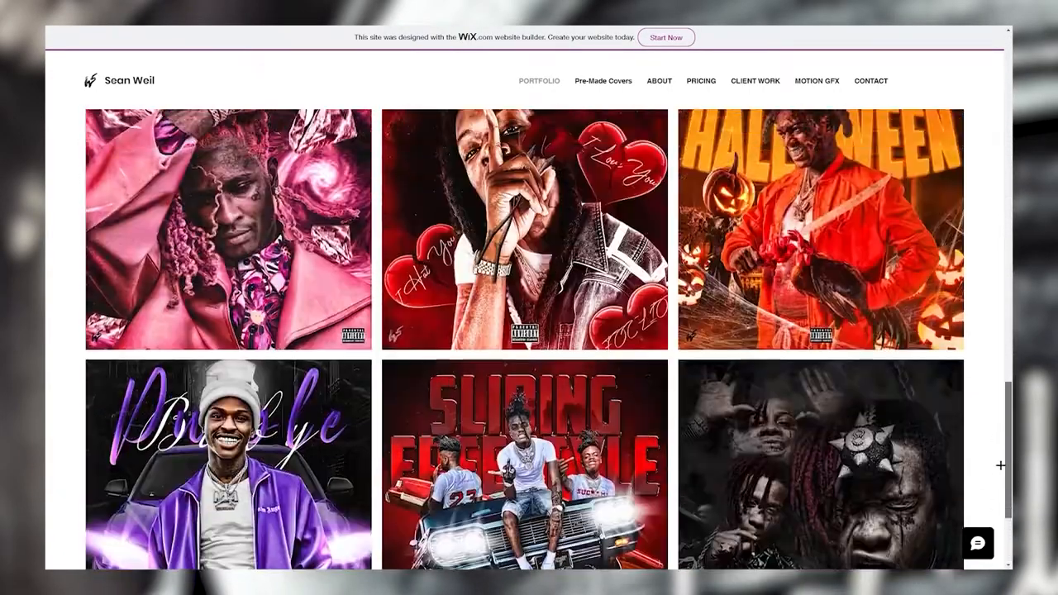
{"action": "left_click", "coordinate": [603, 81]}
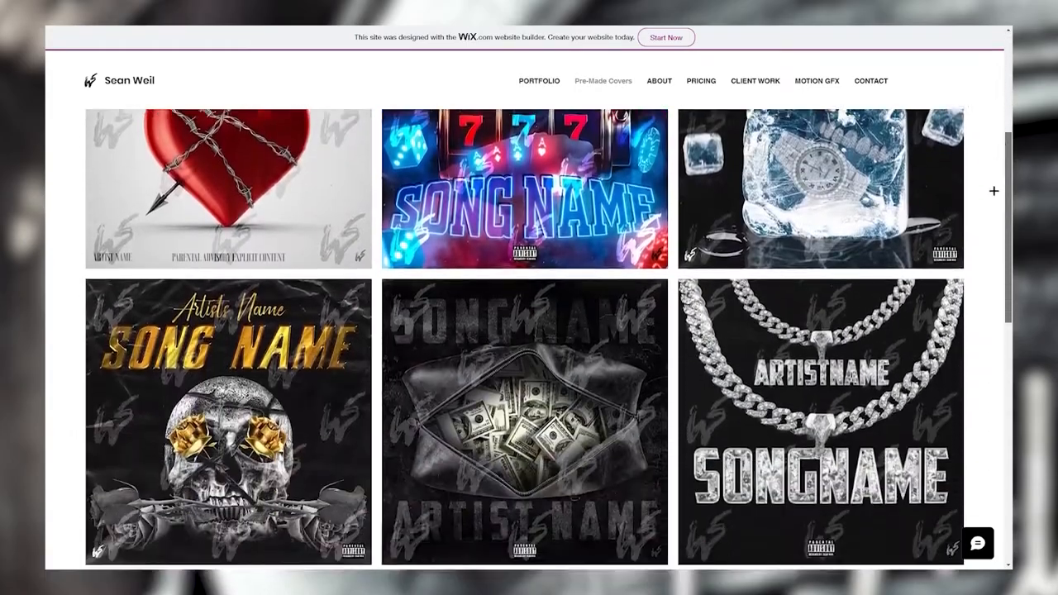
{"action": "left_click", "coordinate": [701, 81]}
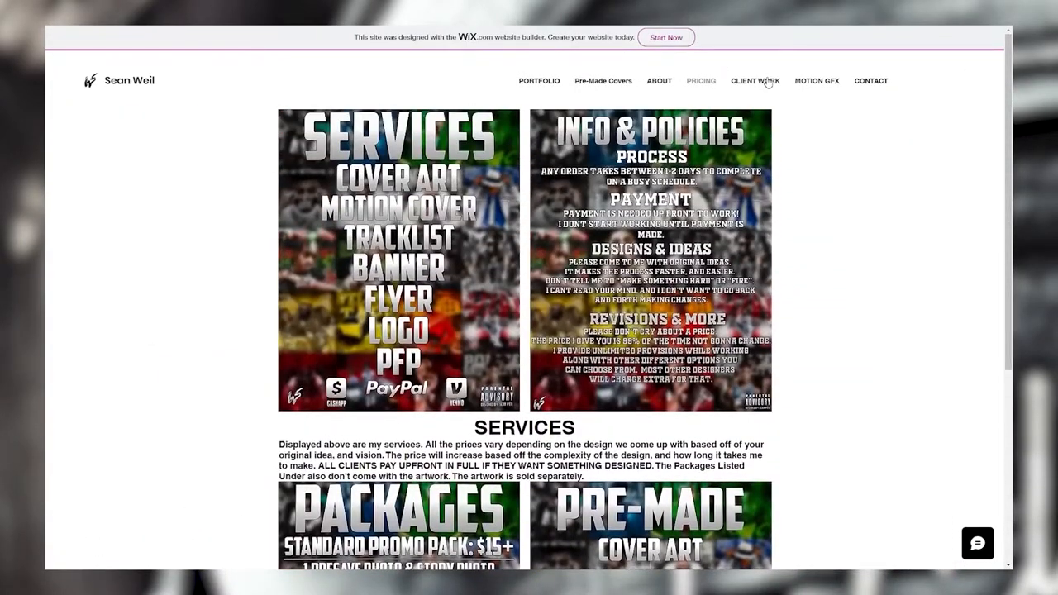
{"action": "left_click", "coordinate": [755, 81]}
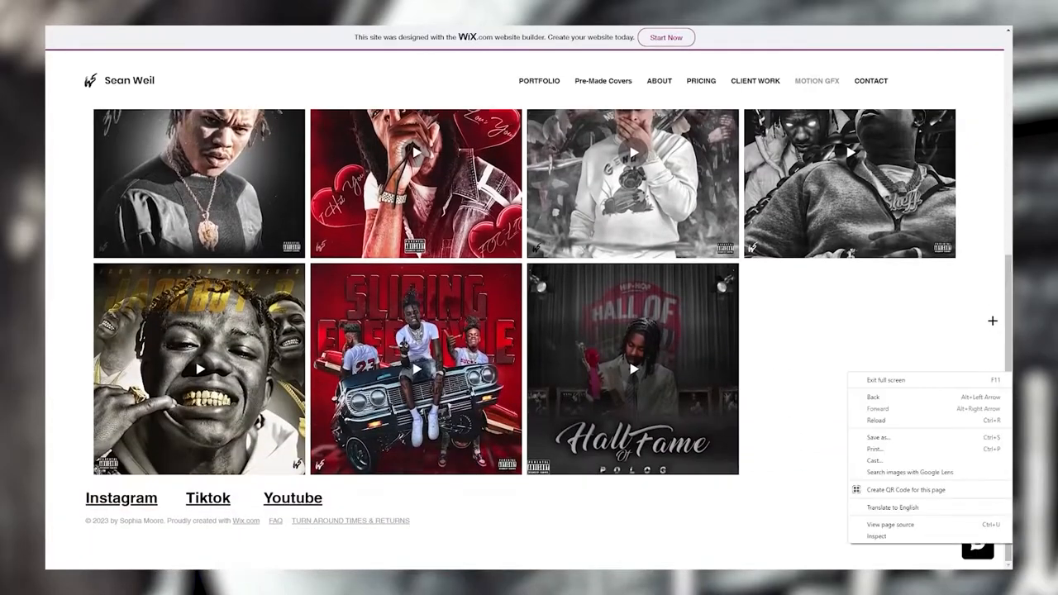
{"action": "left_click", "coordinate": [870, 80]}
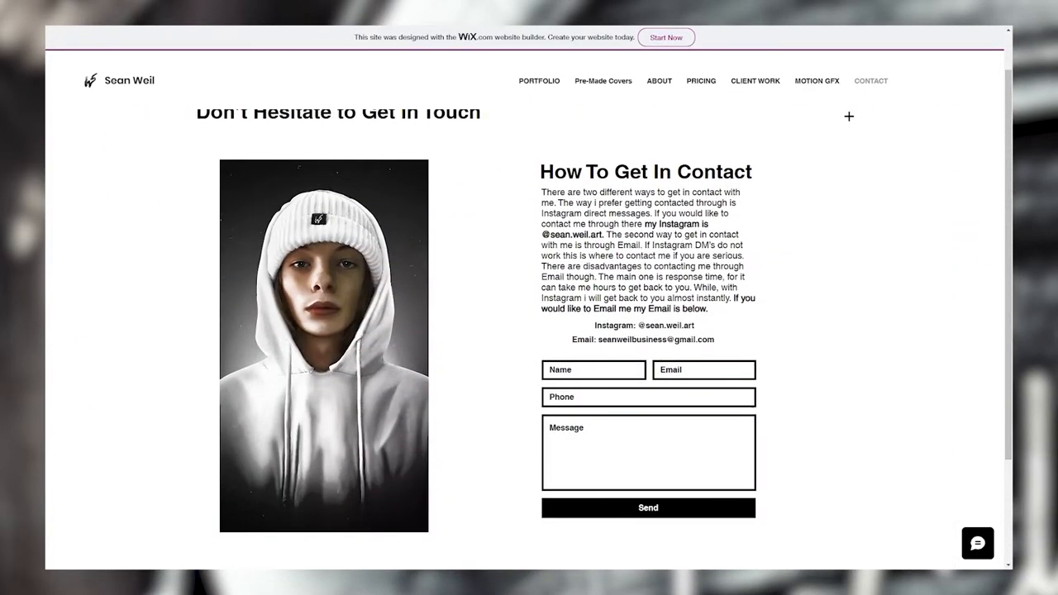